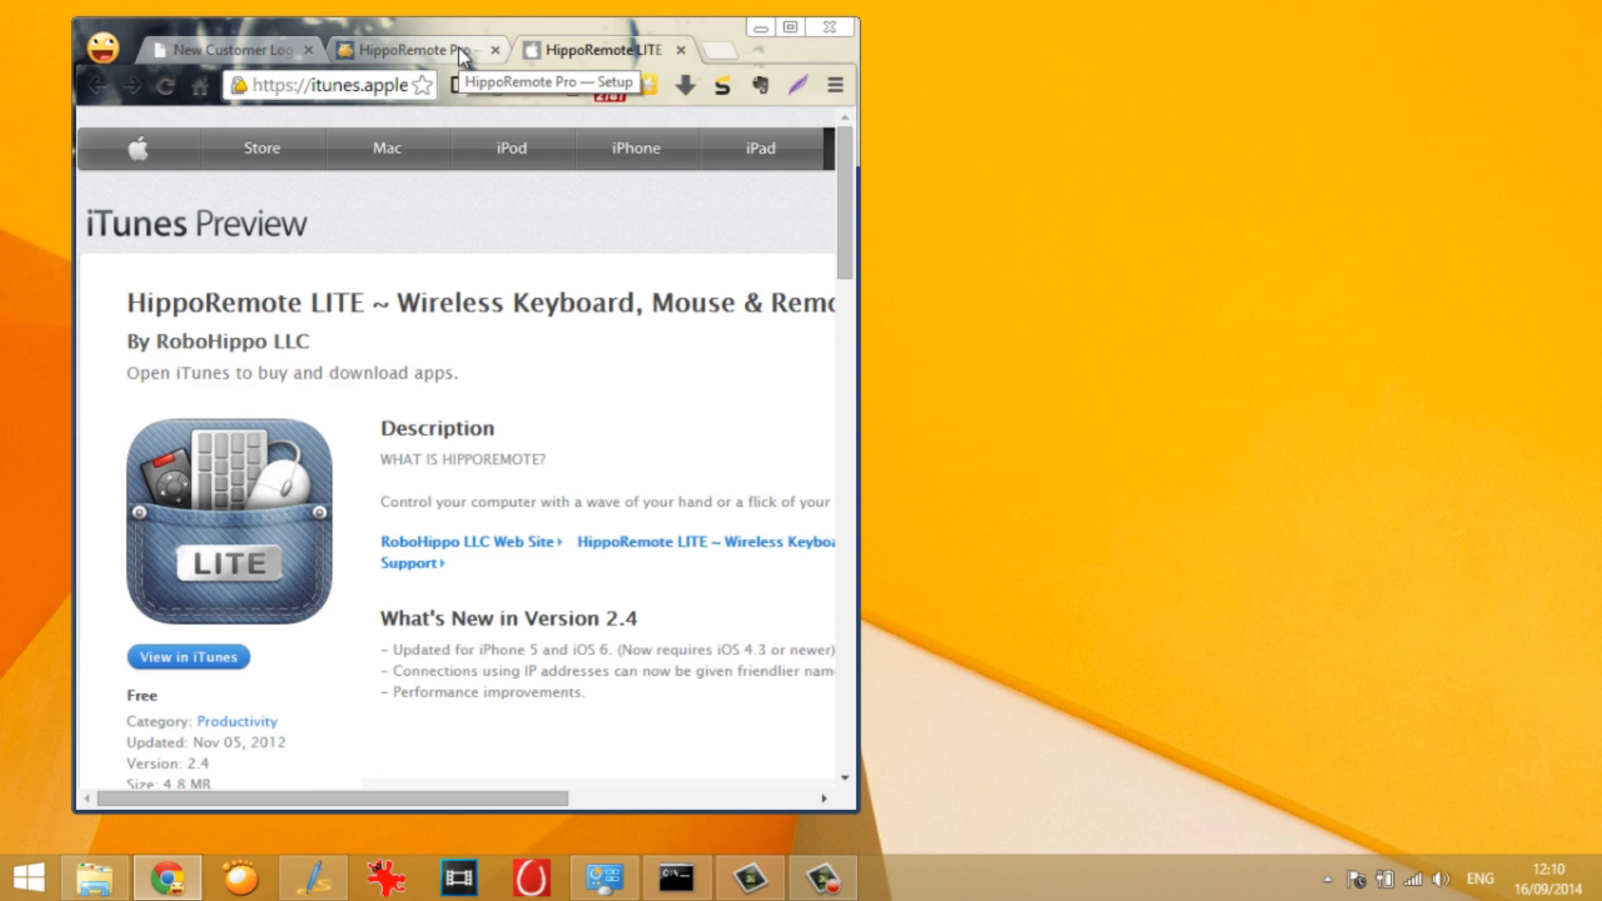
Minimize the Chrome window so the empty Windows desktop is showing
{"action": "left_click", "coordinate": [412, 49]}
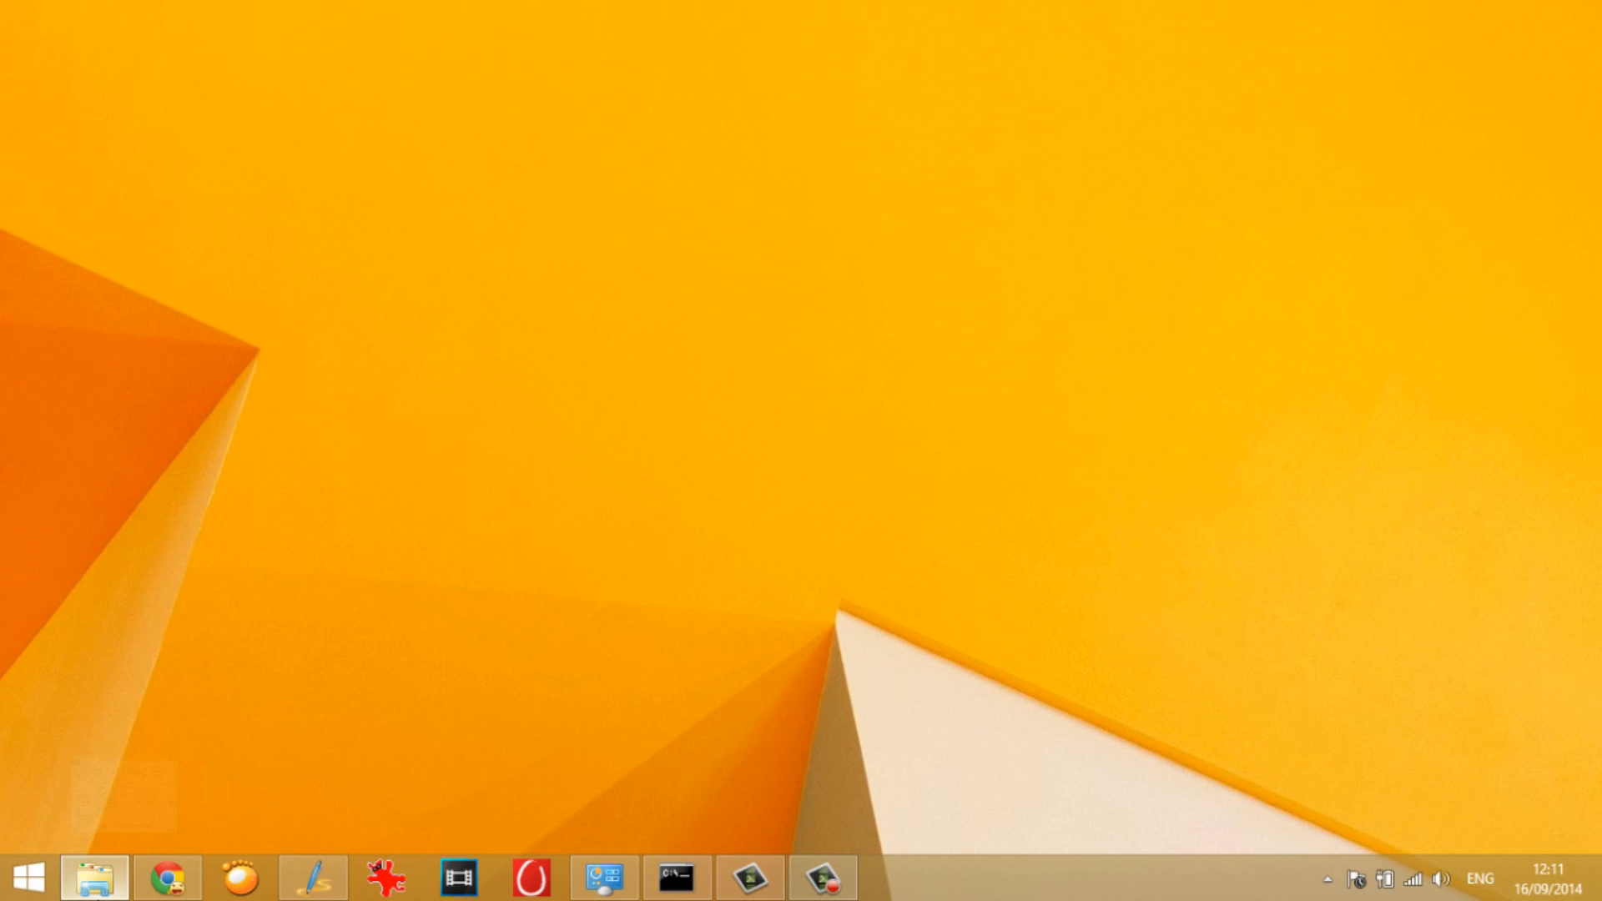
Run WinVNC.exe from the HippoVNC folder and dismiss the already-running notice
{"action": "left_click", "coordinate": [93, 876]}
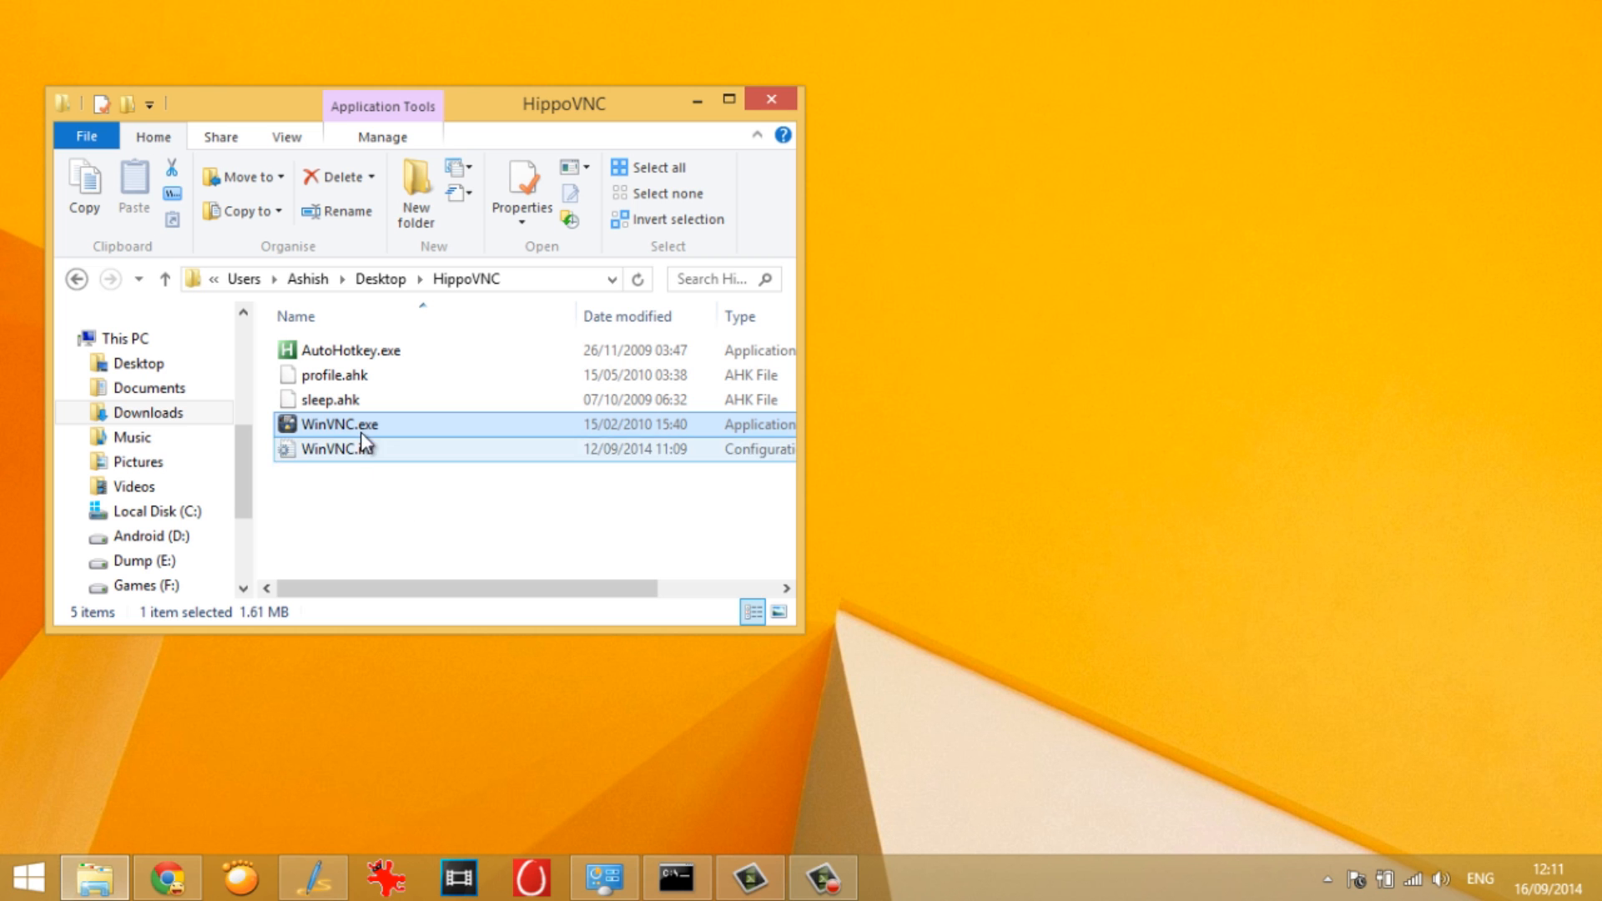
{"action": "double_click", "coordinate": [337, 424]}
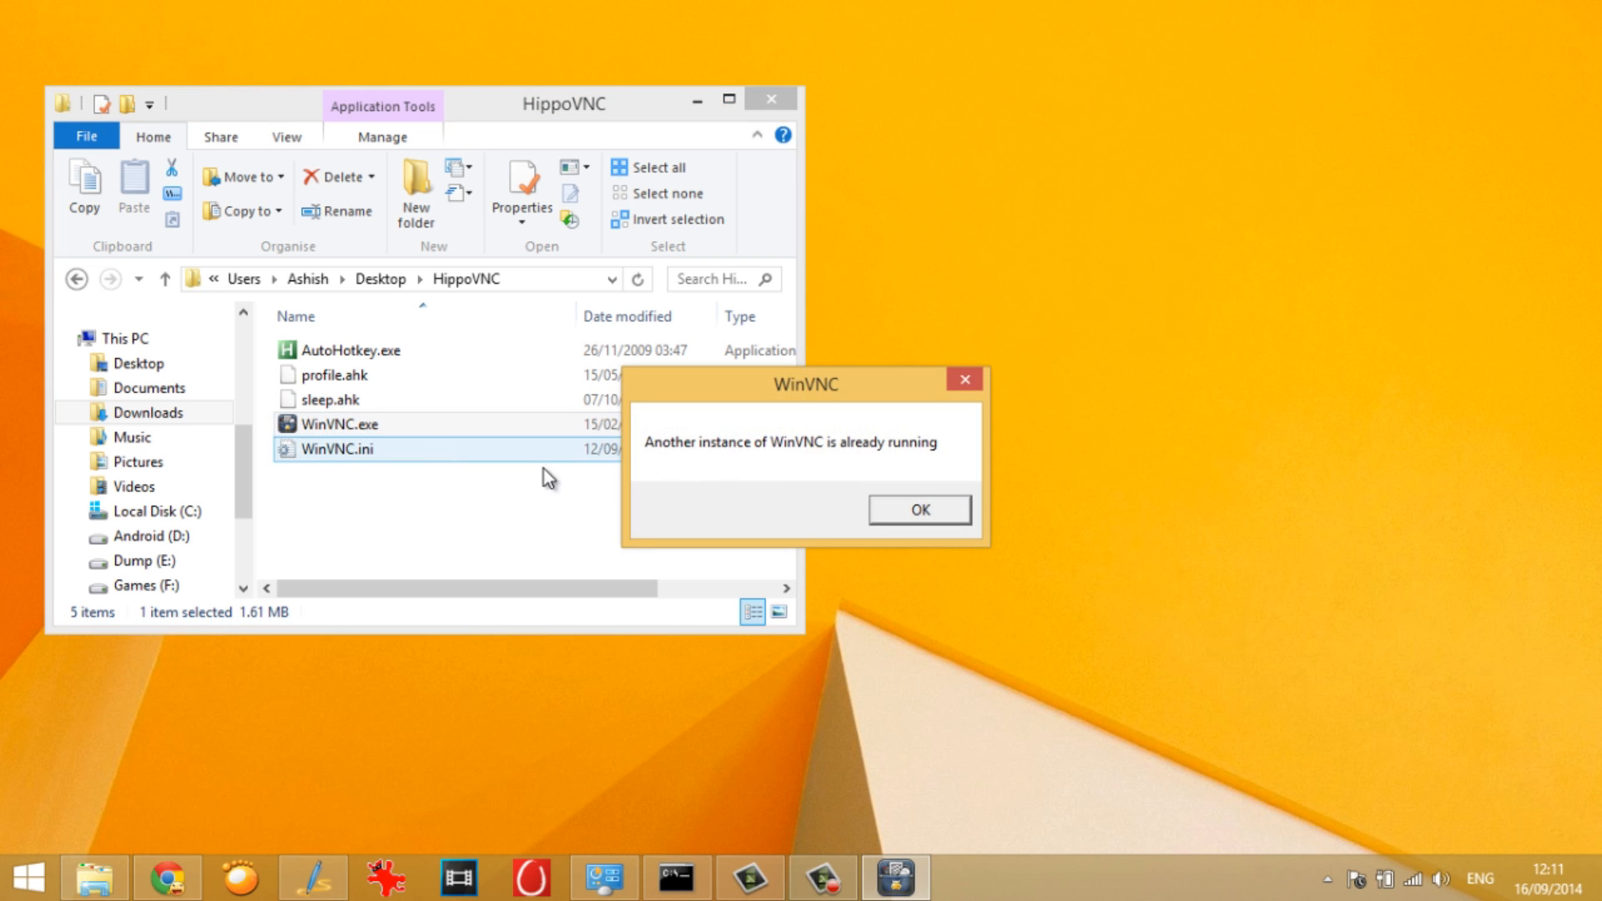
{"action": "left_click", "coordinate": [918, 509]}
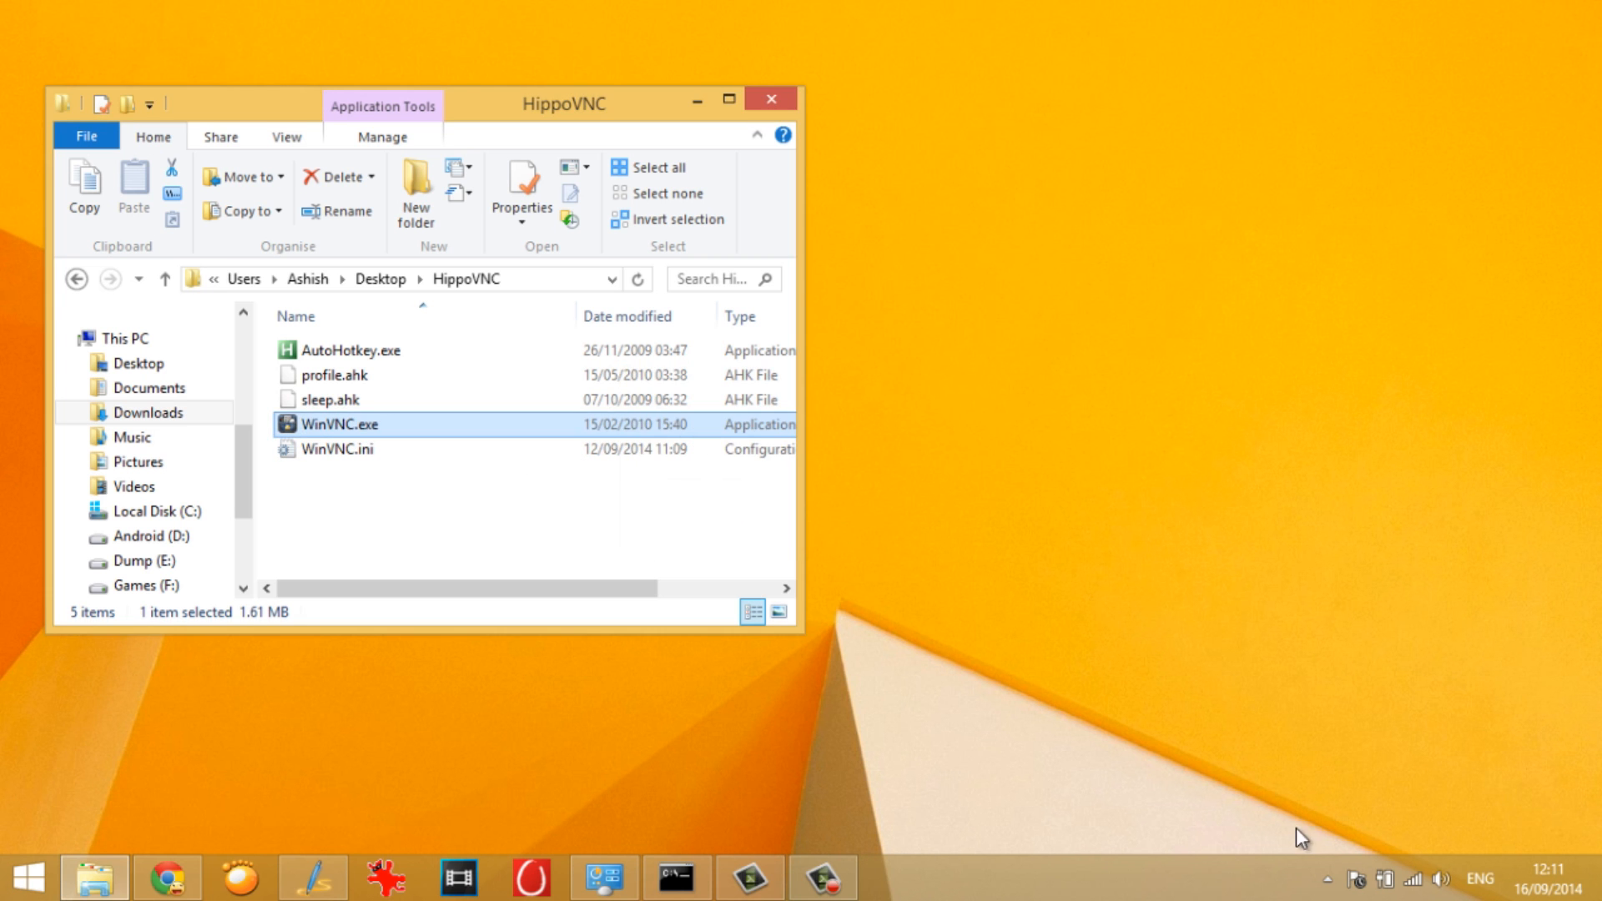
From the tray icon's Main Settings, enter a VNC password and save it
{"action": "left_click", "coordinate": [1324, 878]}
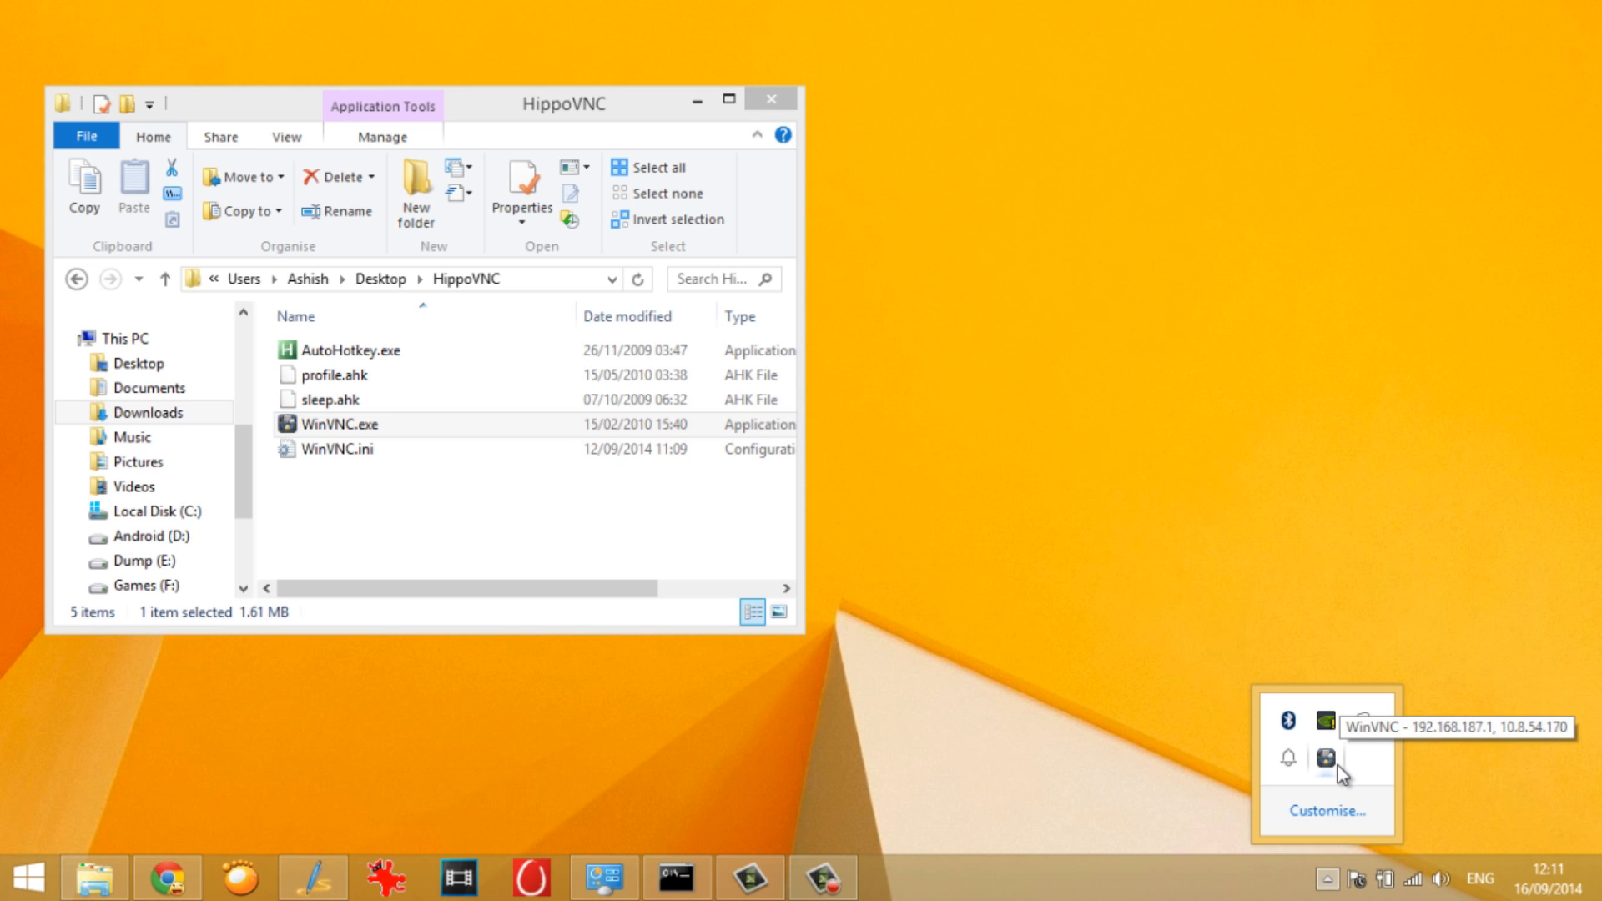
{"action": "right_click", "coordinate": [1325, 758]}
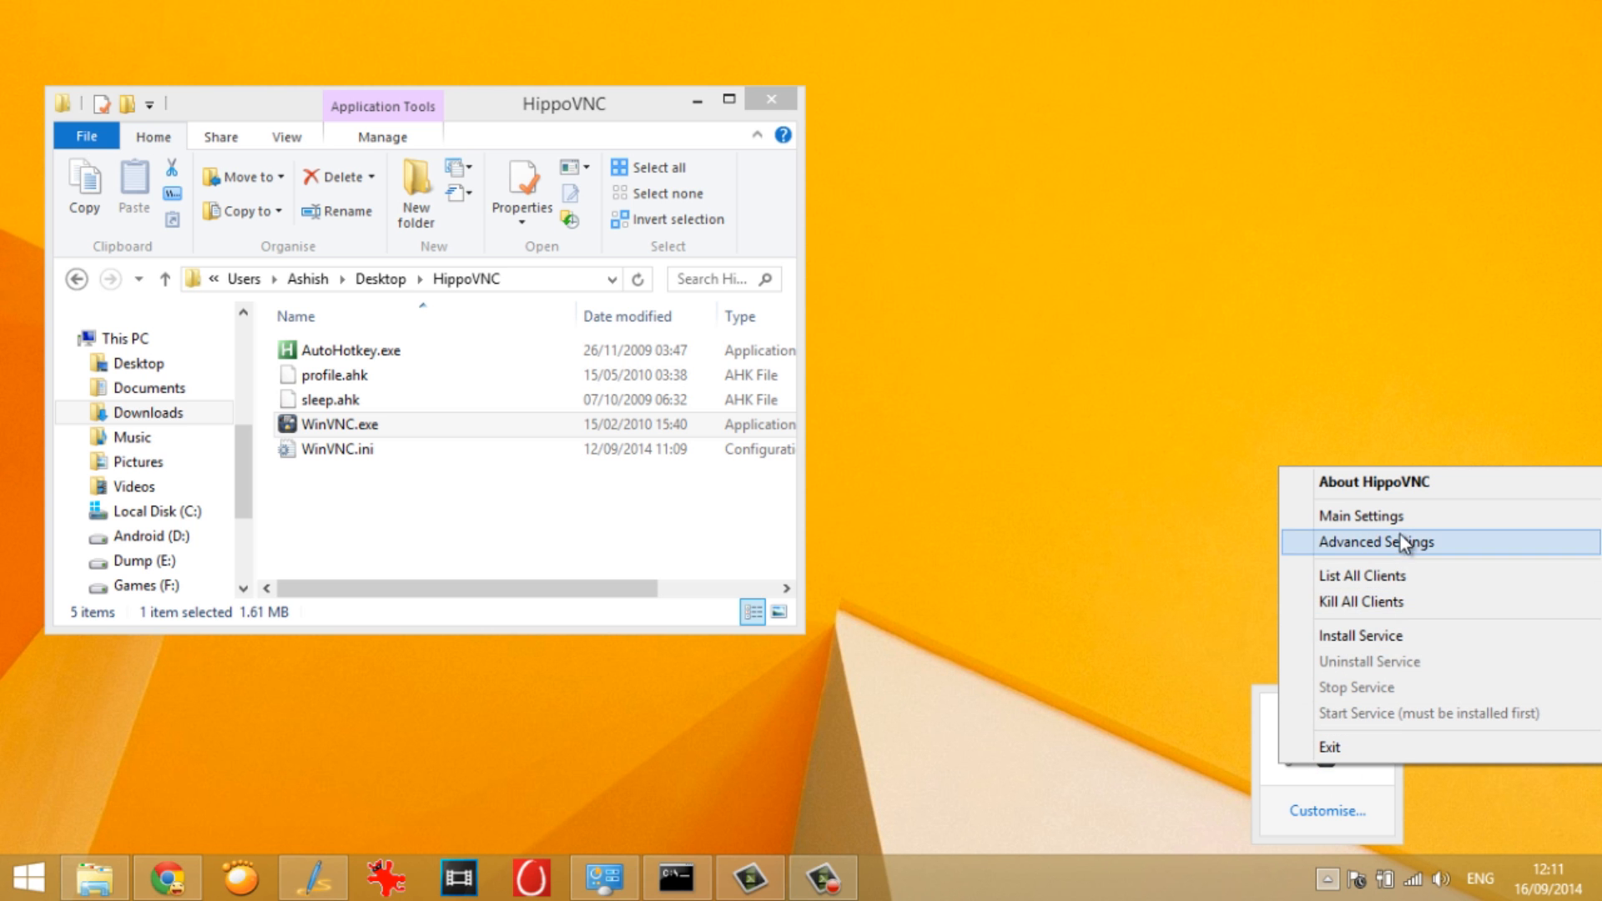
{"action": "left_click", "coordinate": [1360, 515]}
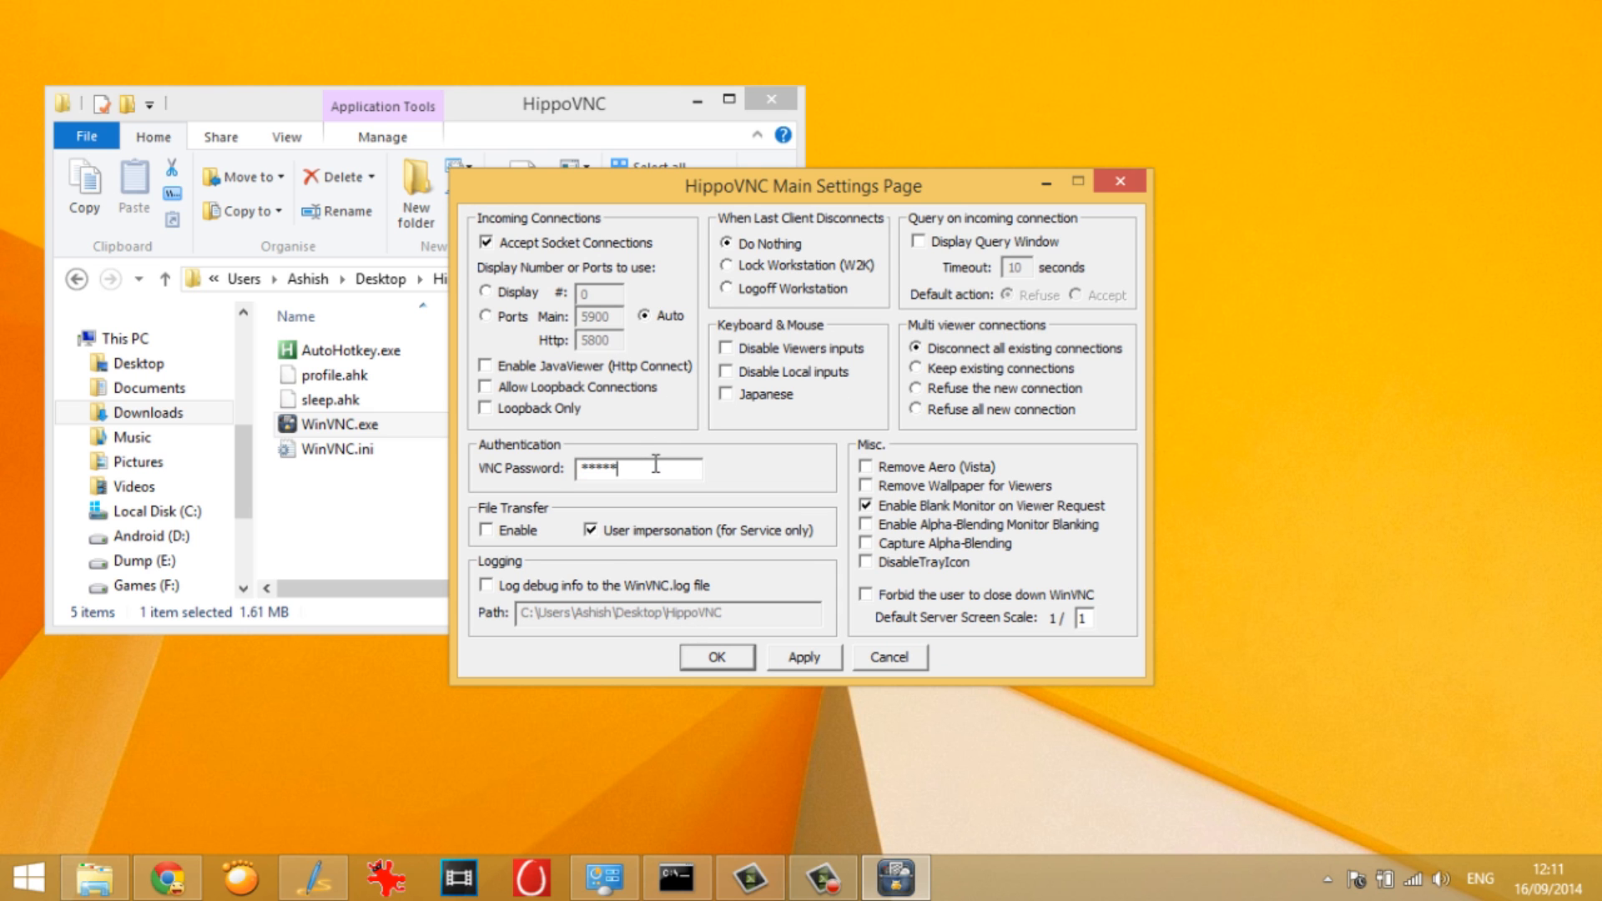
{"action": "type", "text": "*"}
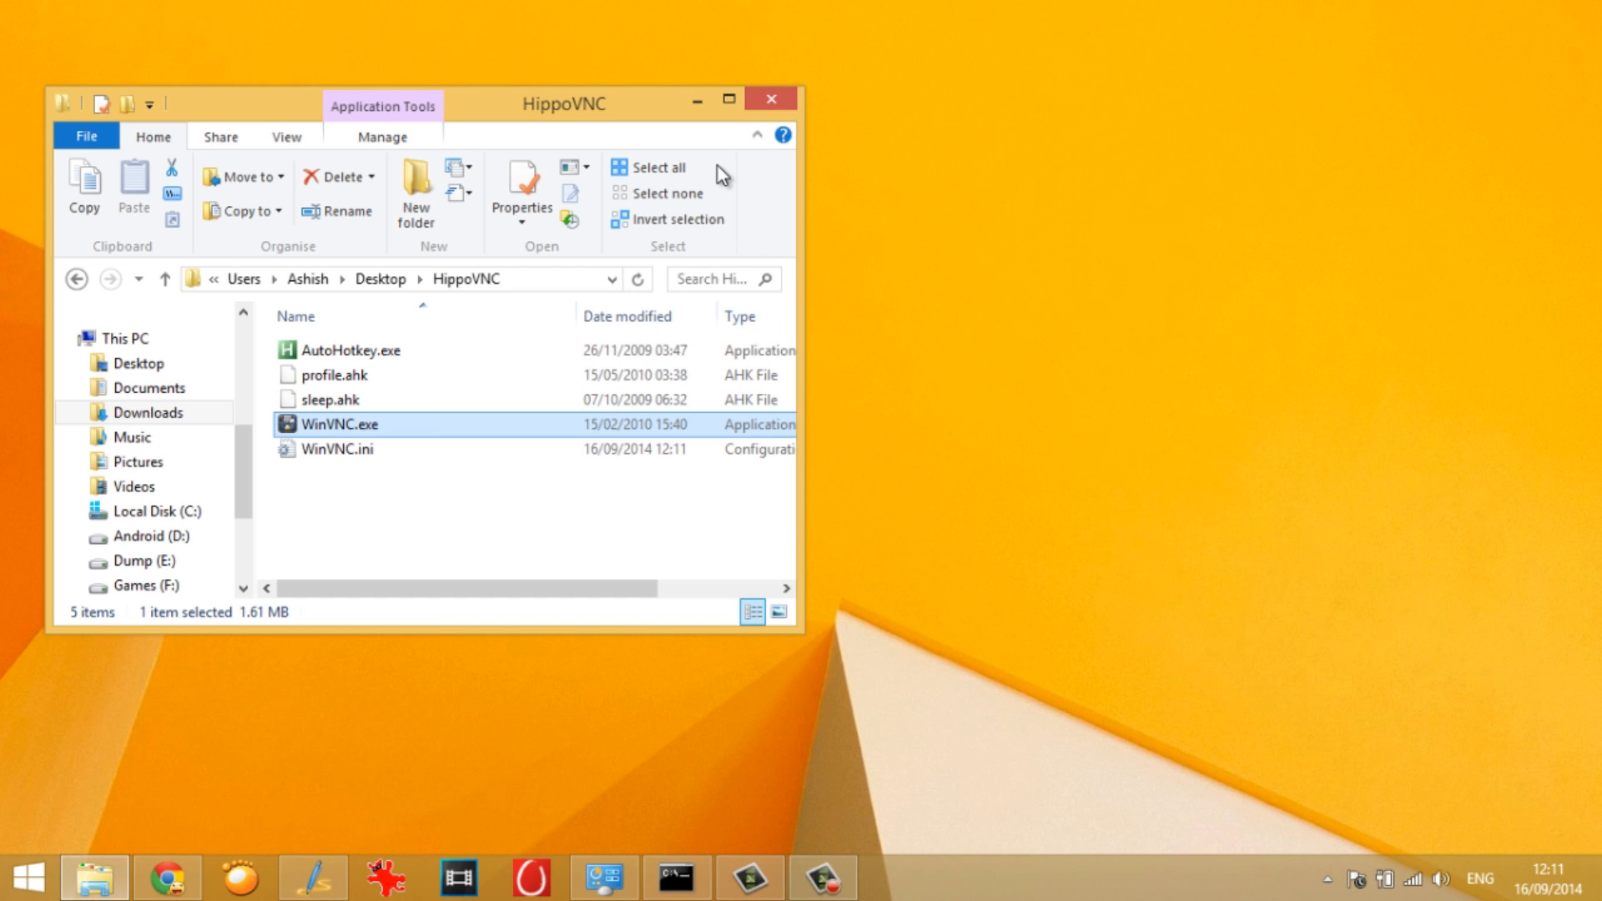
{"action": "mouse_move", "coordinate": [656, 256]}
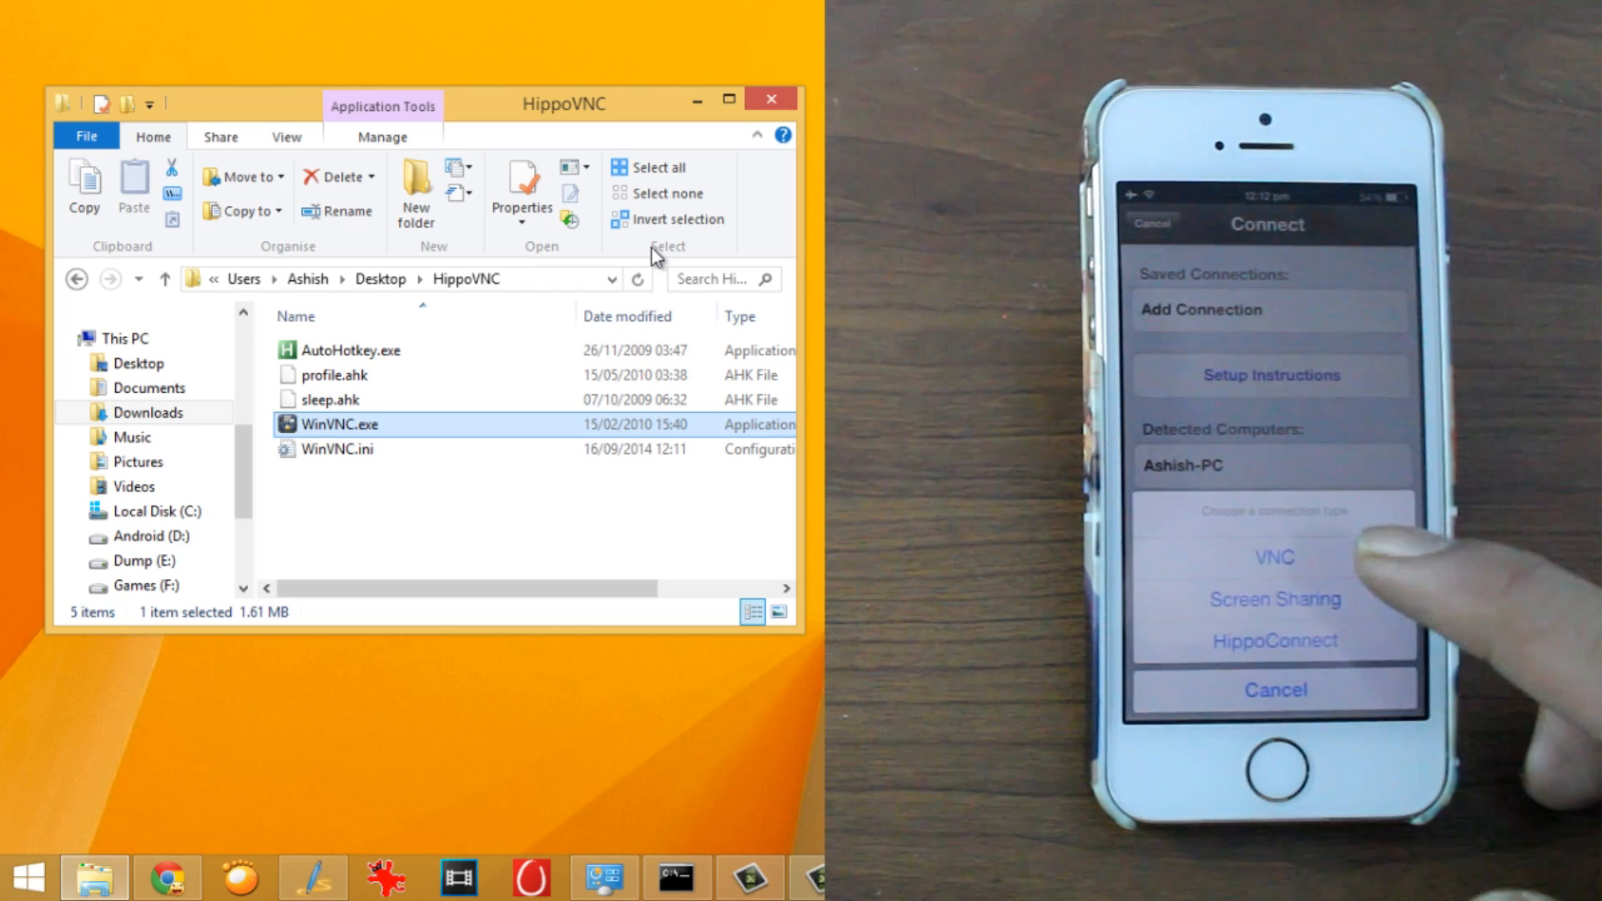
Dismiss the connection-type sheet and go on to the app's Settings screen
{"action": "left_click", "coordinate": [1268, 310]}
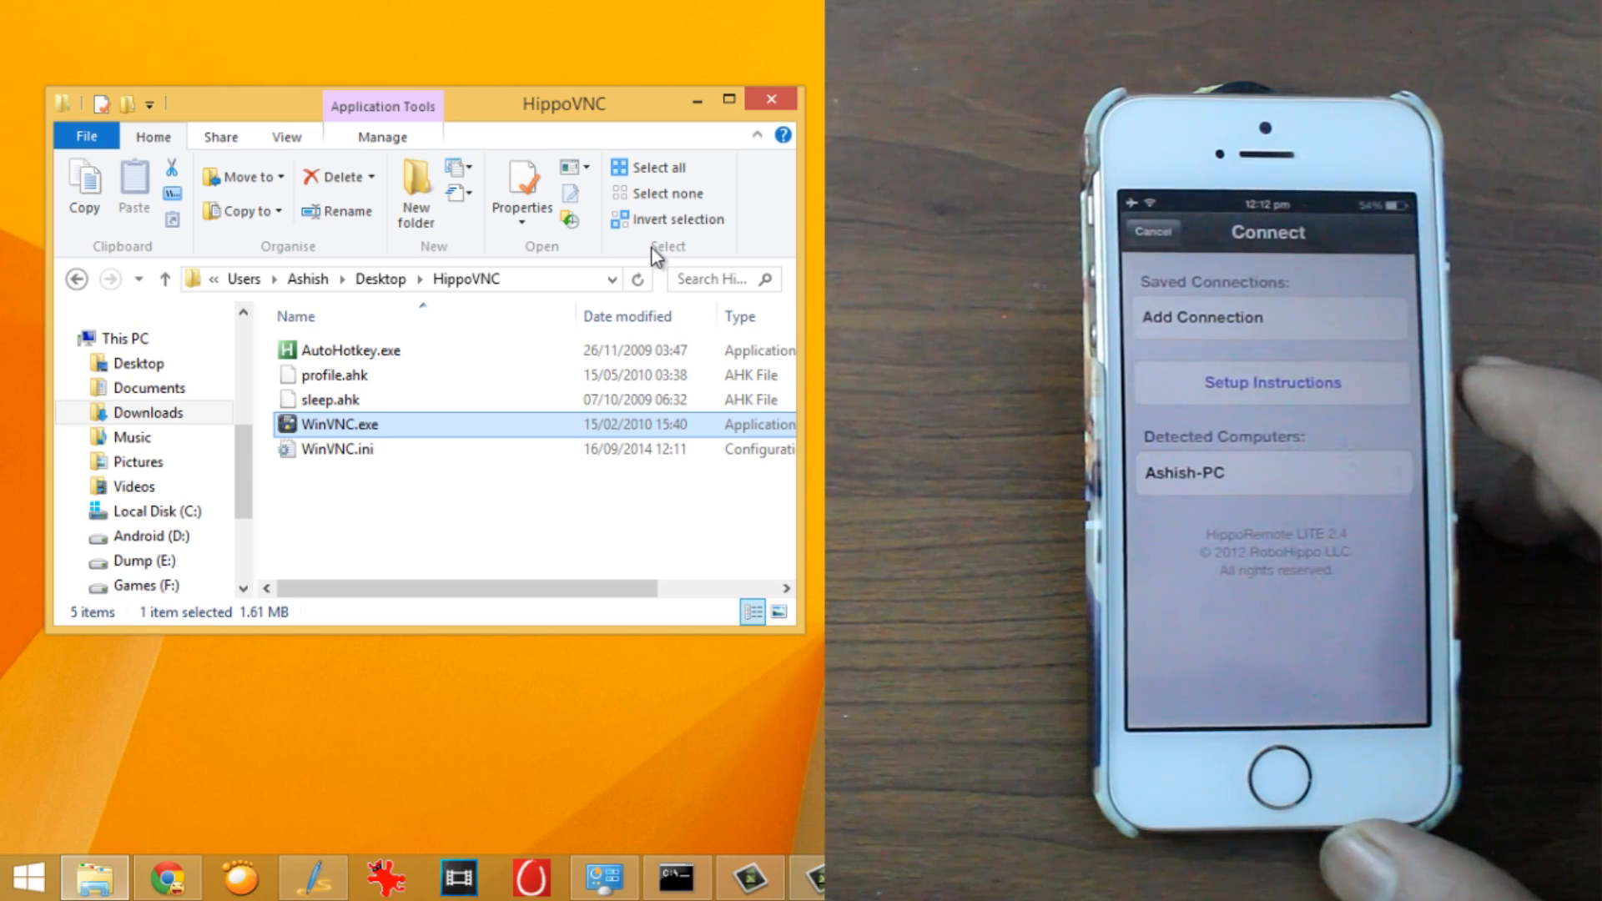
{"action": "left_click", "coordinate": [1272, 473]}
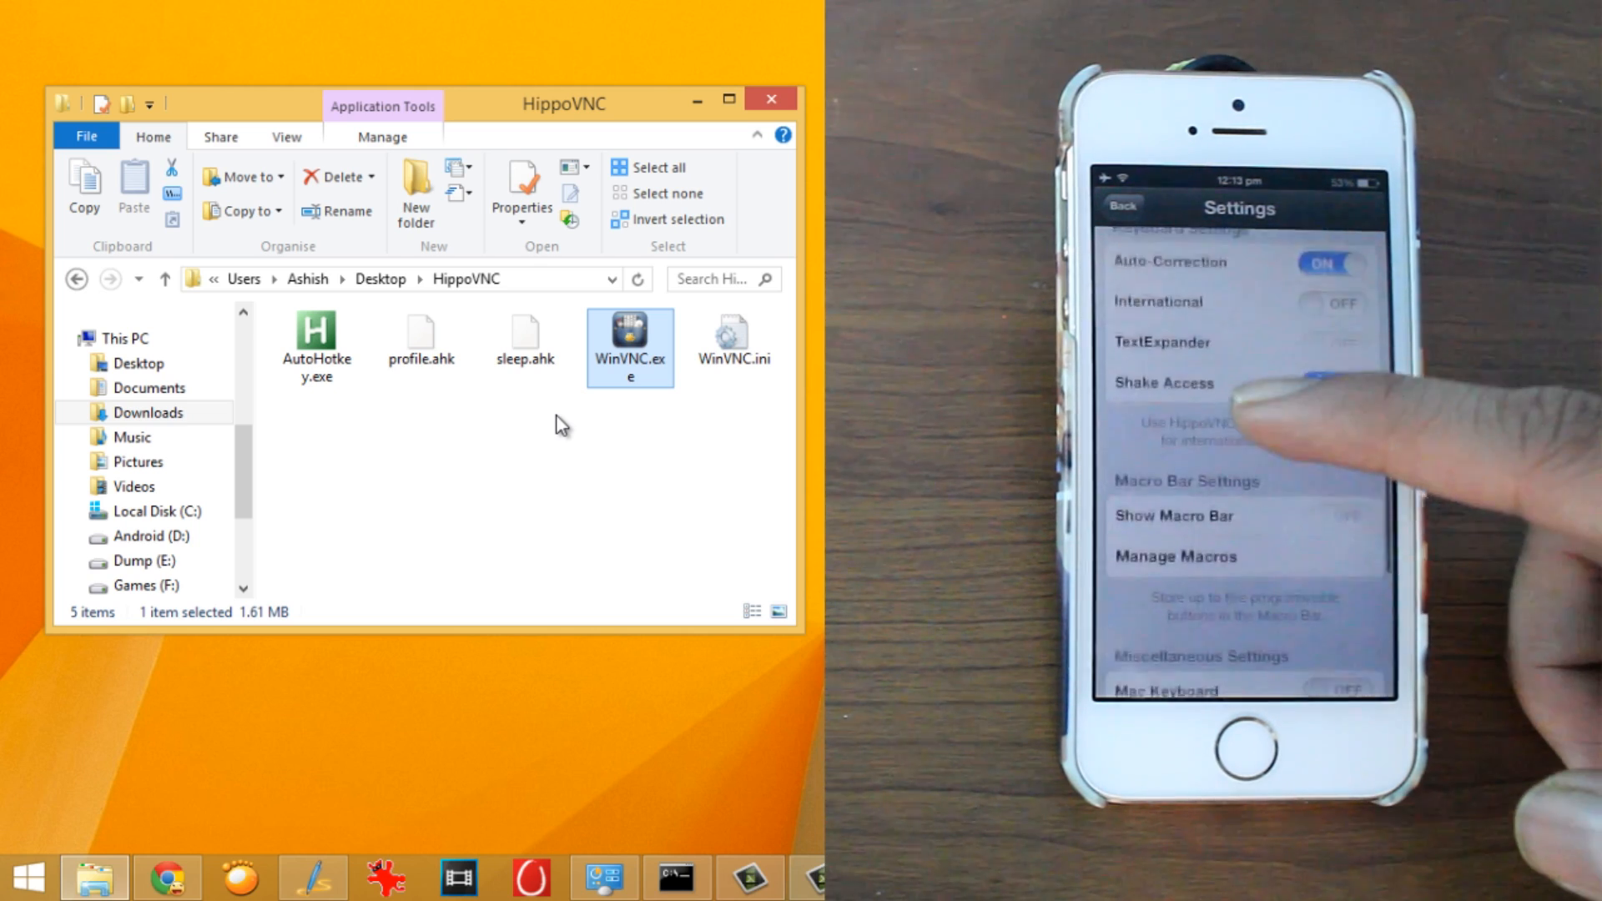
Scroll through Settings into Advanced down to the 2-Finger and 3-Finger Gesture Options
{"action": "scroll", "scroll_direction": "down", "scroll_amount": 3}
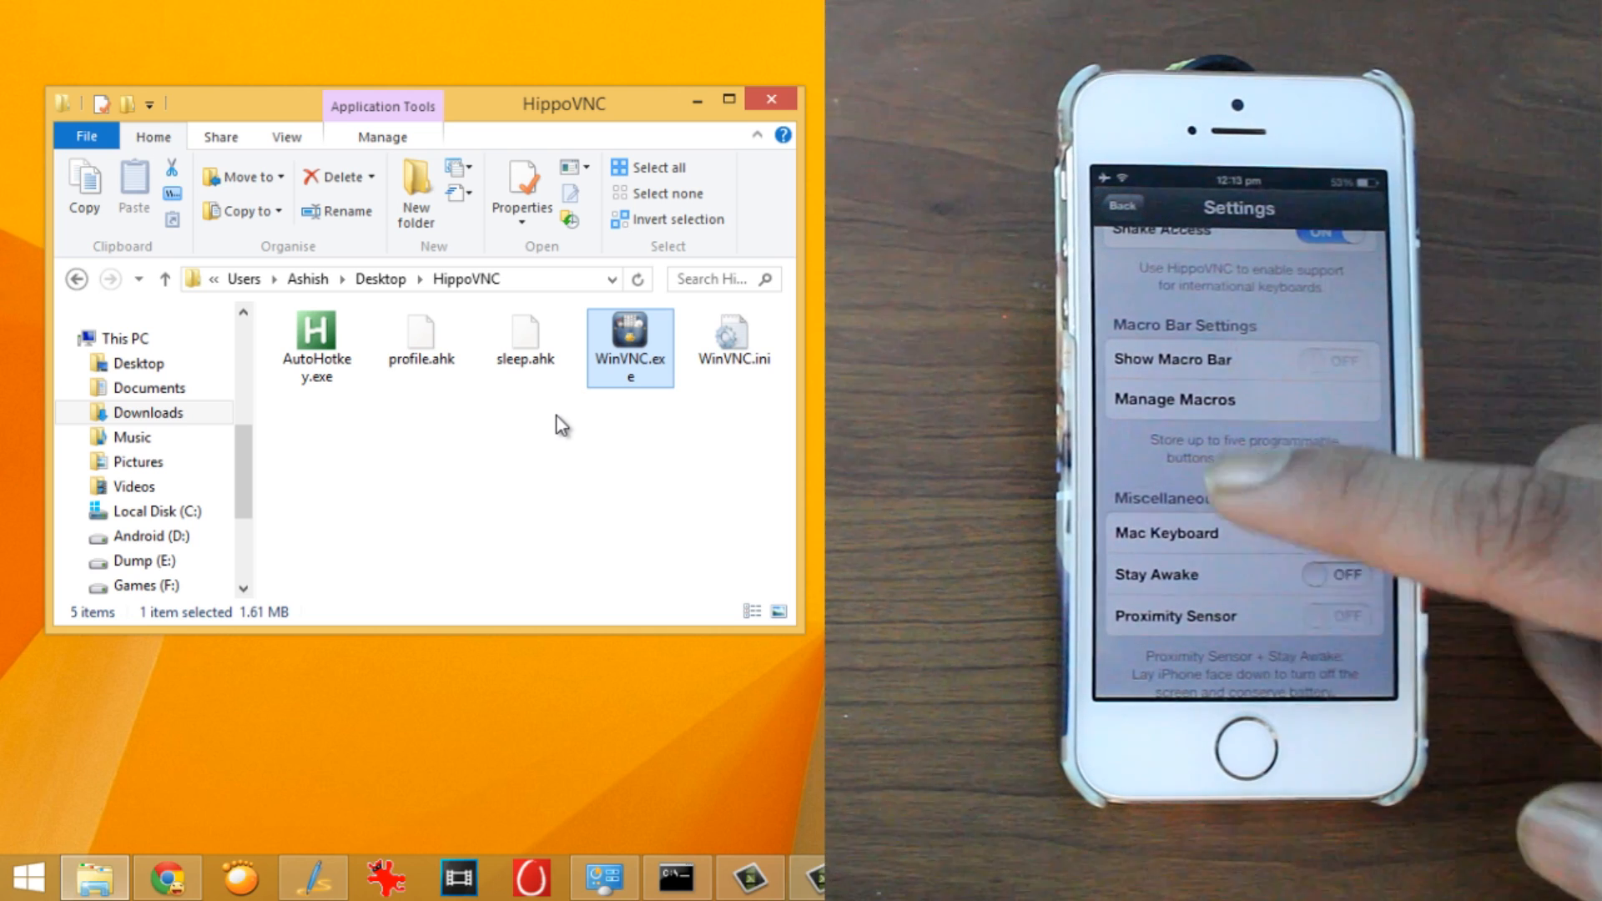
{"action": "scroll", "scroll_direction": "down", "scroll_amount": 3}
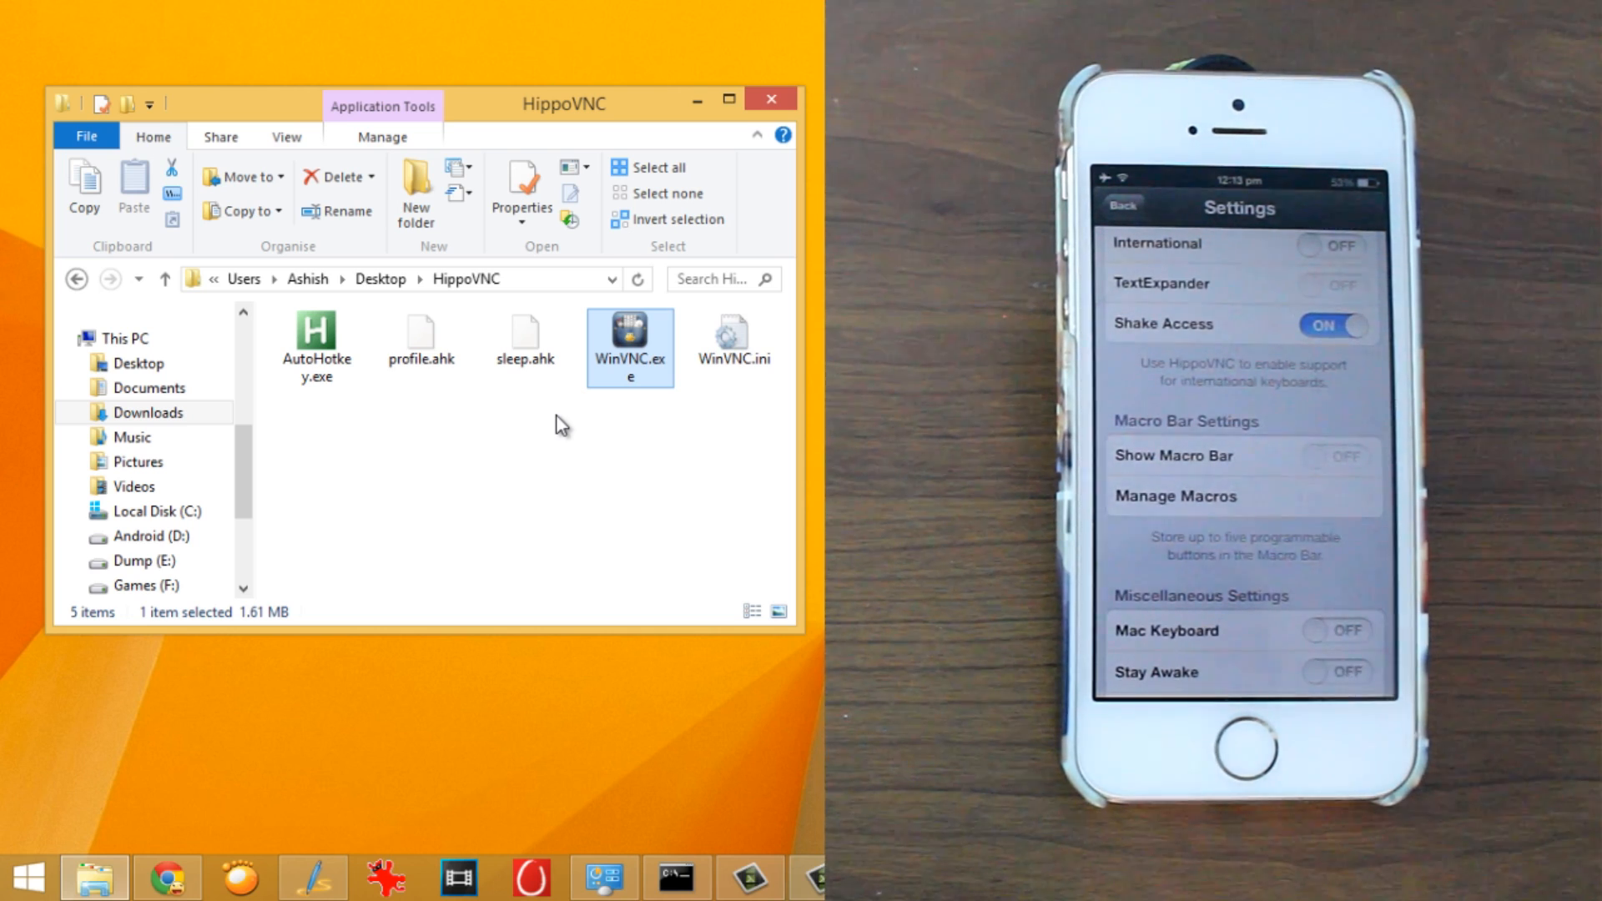
{"action": "scroll", "scroll_direction": "down", "scroll_amount": 3}
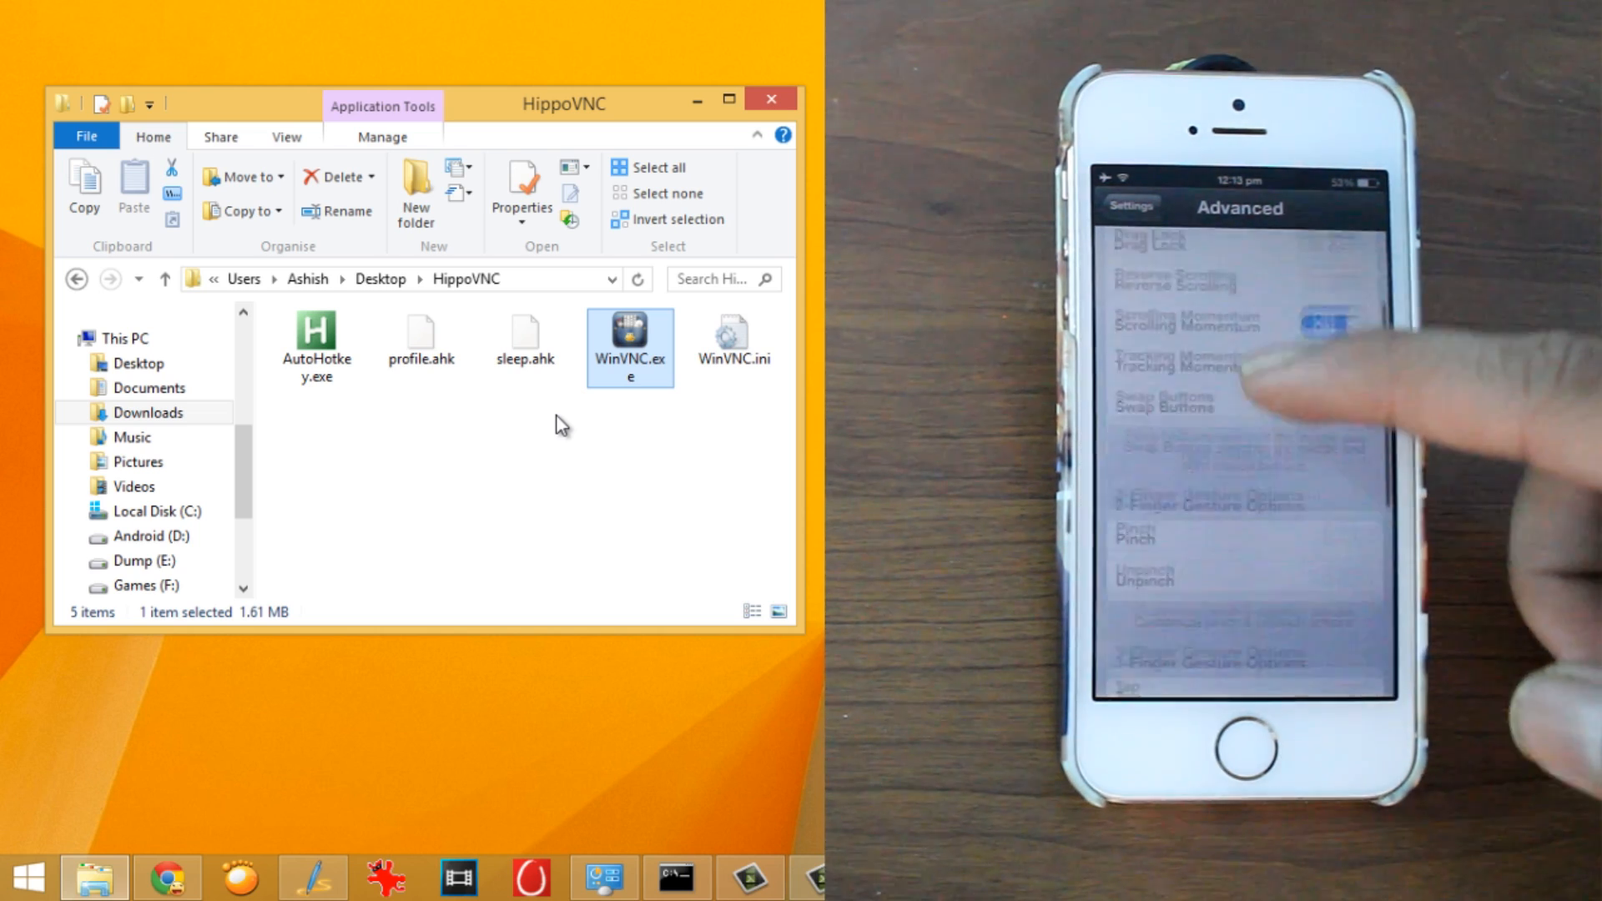
{"action": "scroll", "scroll_direction": "down", "scroll_amount": 3}
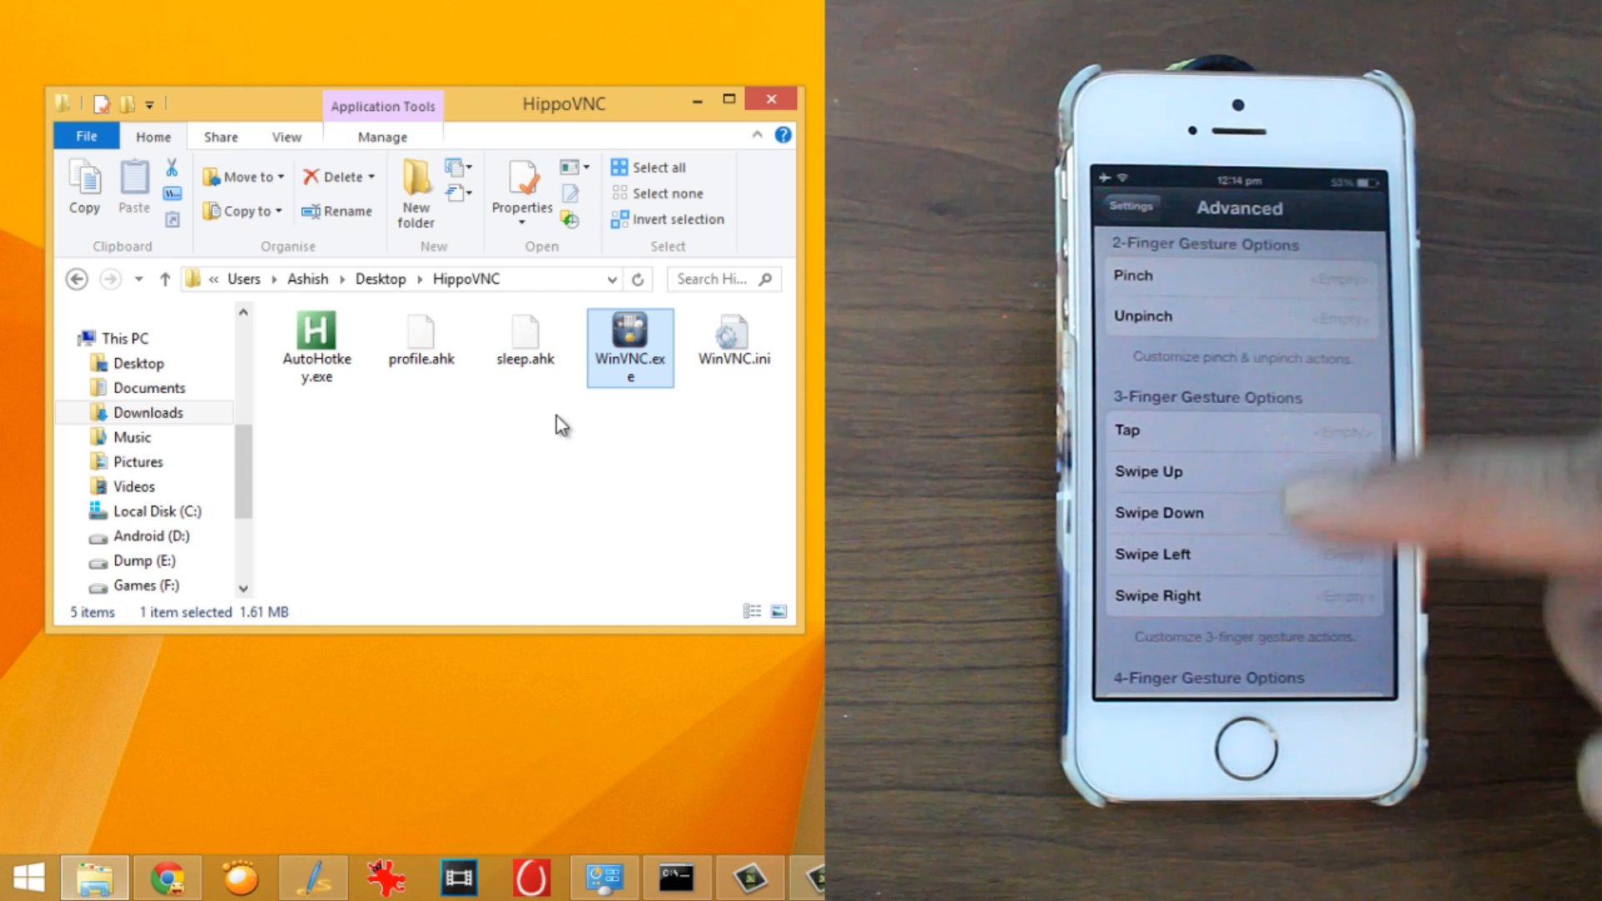